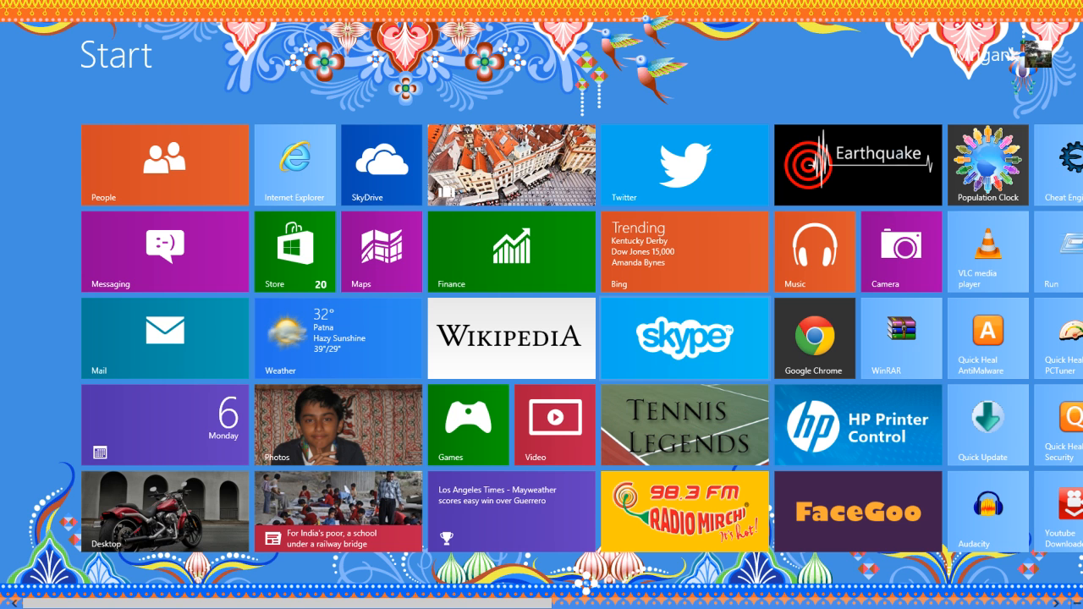
Leave the Windows 8 Start screen for the desktop with its wallpaper and taskbar
{"action": "left_click", "coordinate": [684, 337]}
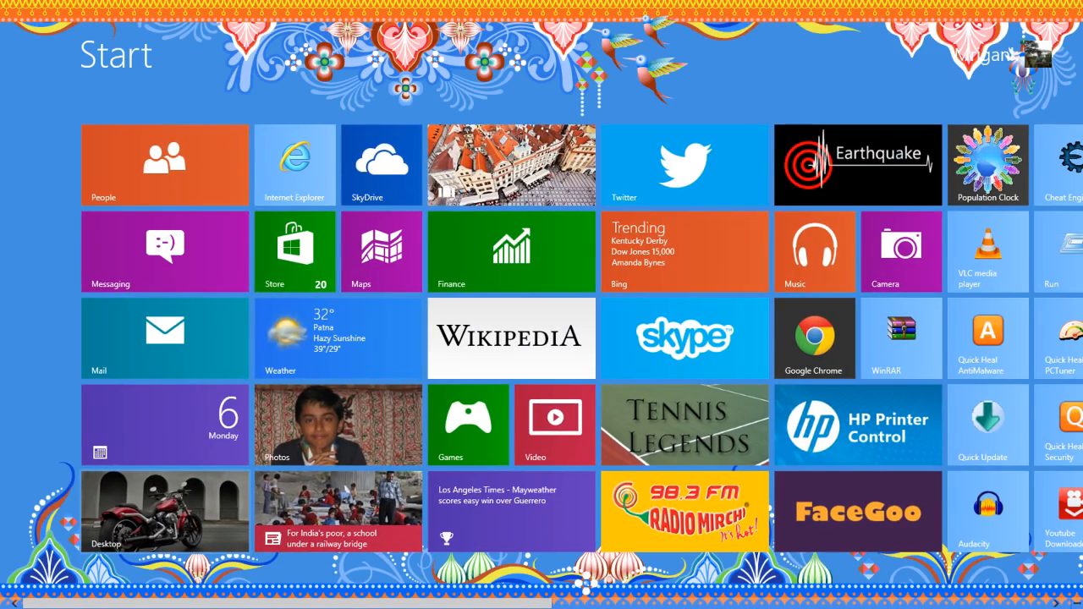
{"action": "left_click", "coordinate": [164, 511]}
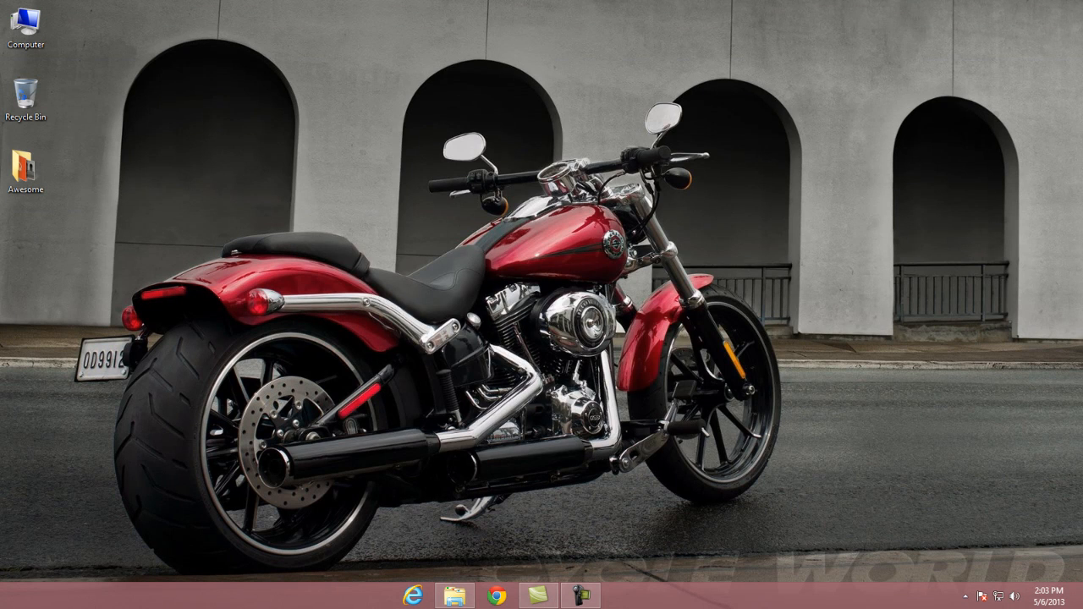
Launch Skype from the taskbar and sign in to reach the 'Nearly done' setup page
{"action": "left_click", "coordinate": [599, 594]}
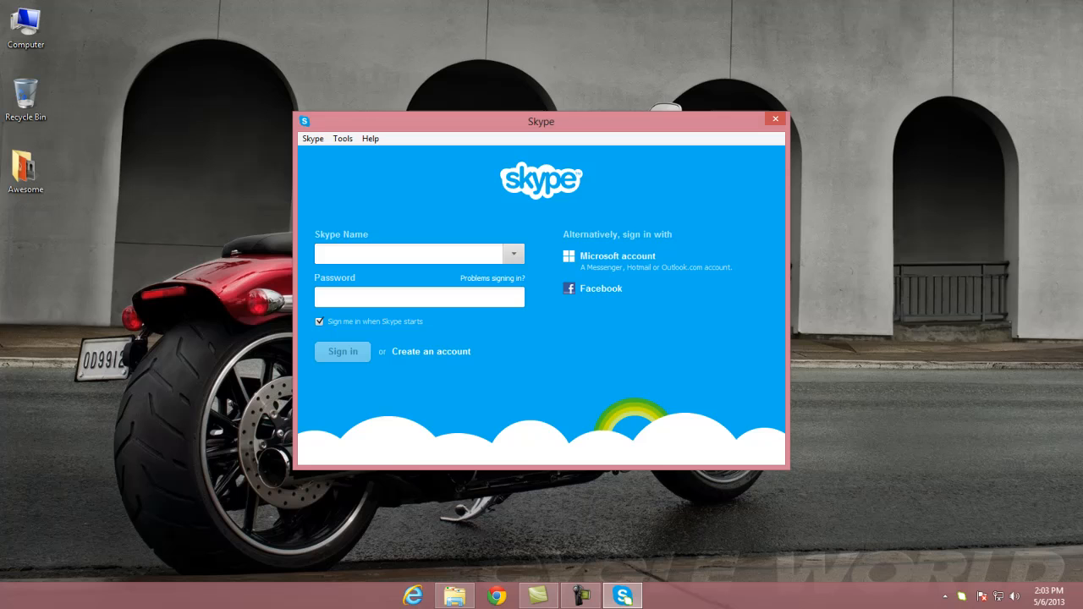
{"action": "left_click", "coordinate": [341, 351]}
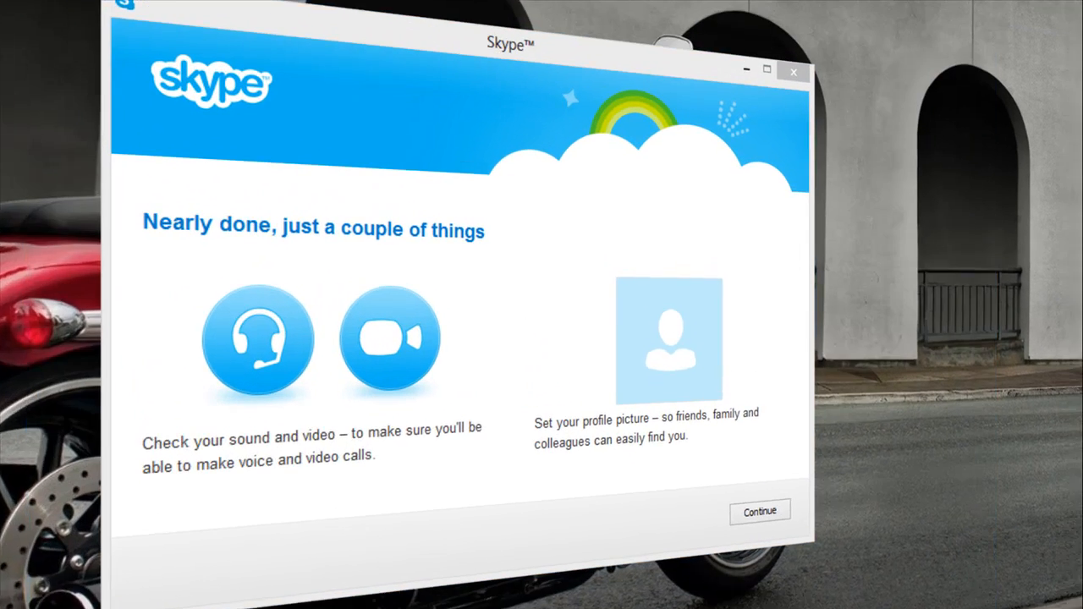
Pass the sound and video check and use a webcam photo as the profile picture
{"action": "left_click", "coordinate": [256, 340]}
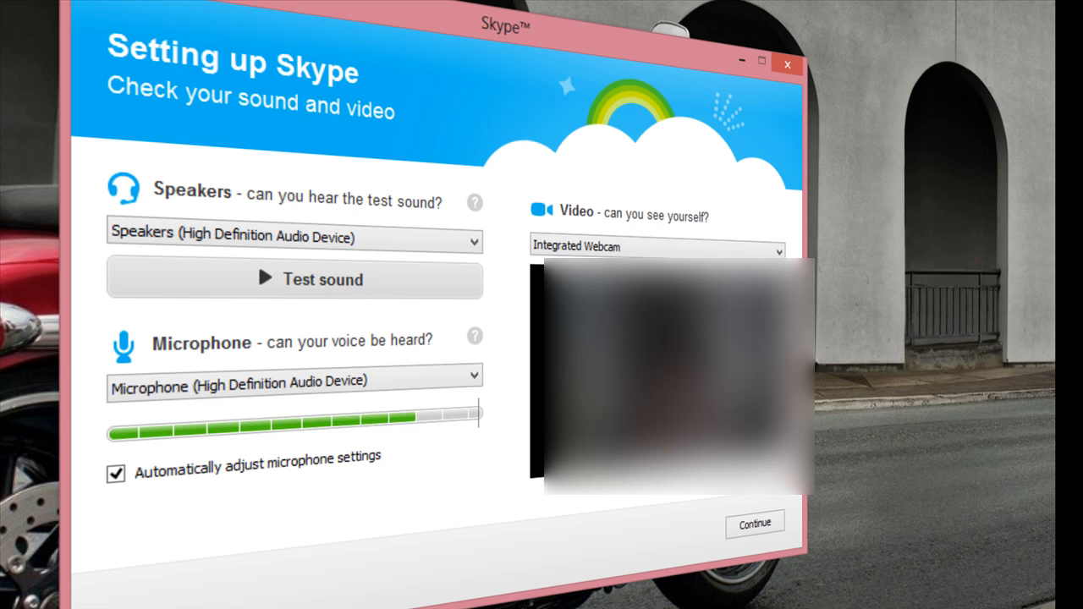
{"action": "left_click", "coordinate": [753, 523]}
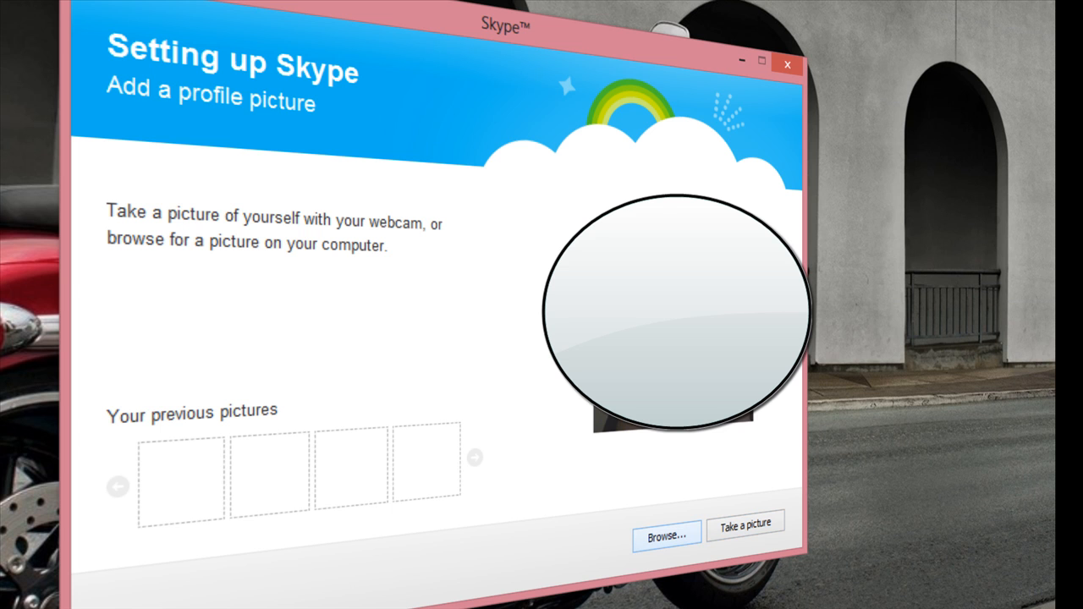
{"action": "left_click", "coordinate": [744, 523]}
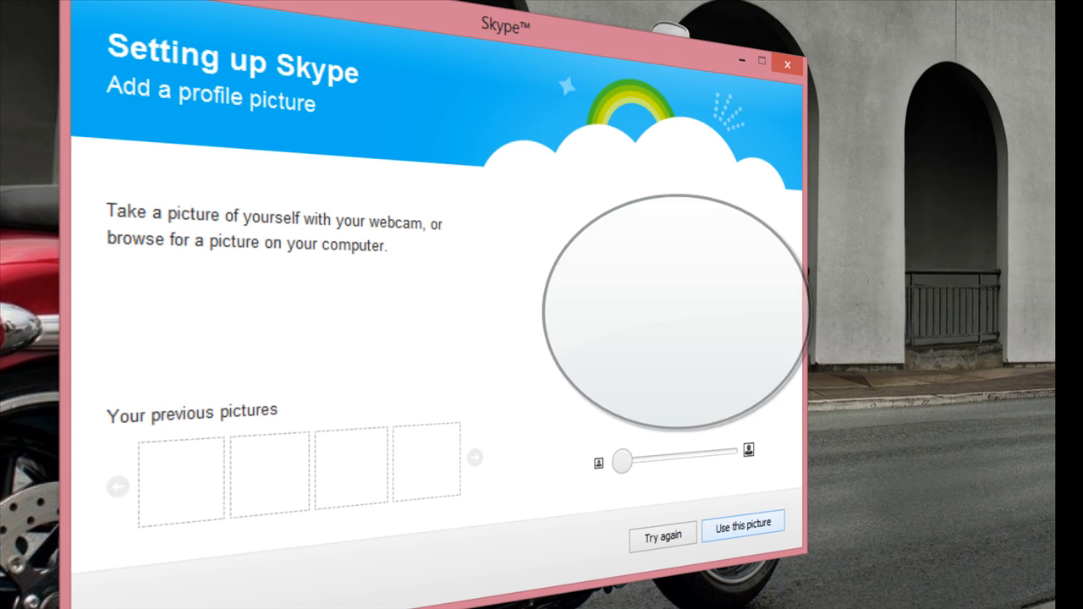
{"action": "left_click", "coordinate": [742, 522]}
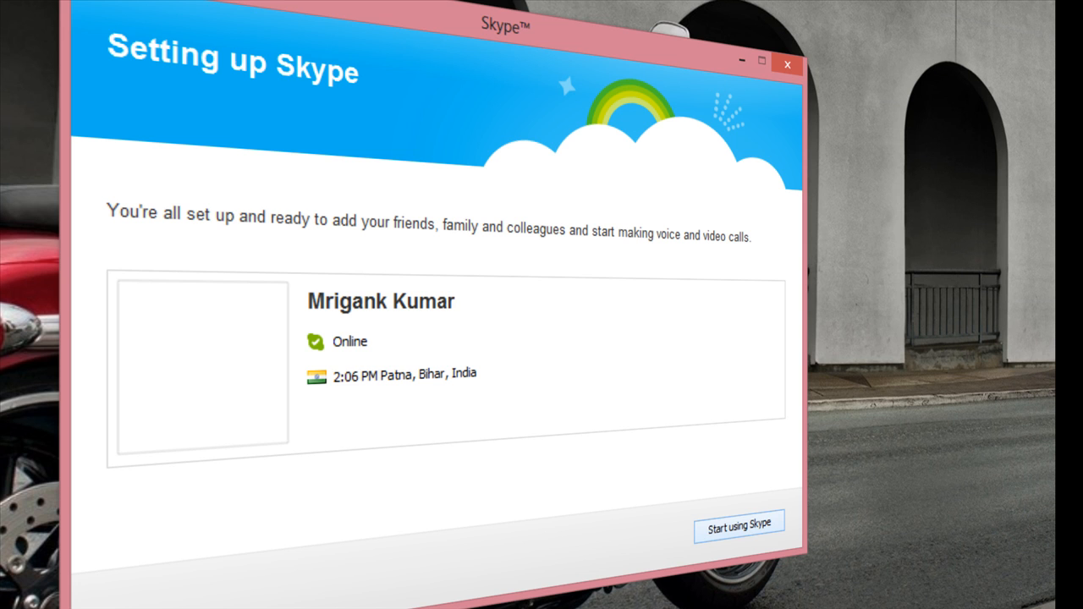
Finish setup, then view your own profile and account-management page in the main window
{"action": "left_click", "coordinate": [738, 522]}
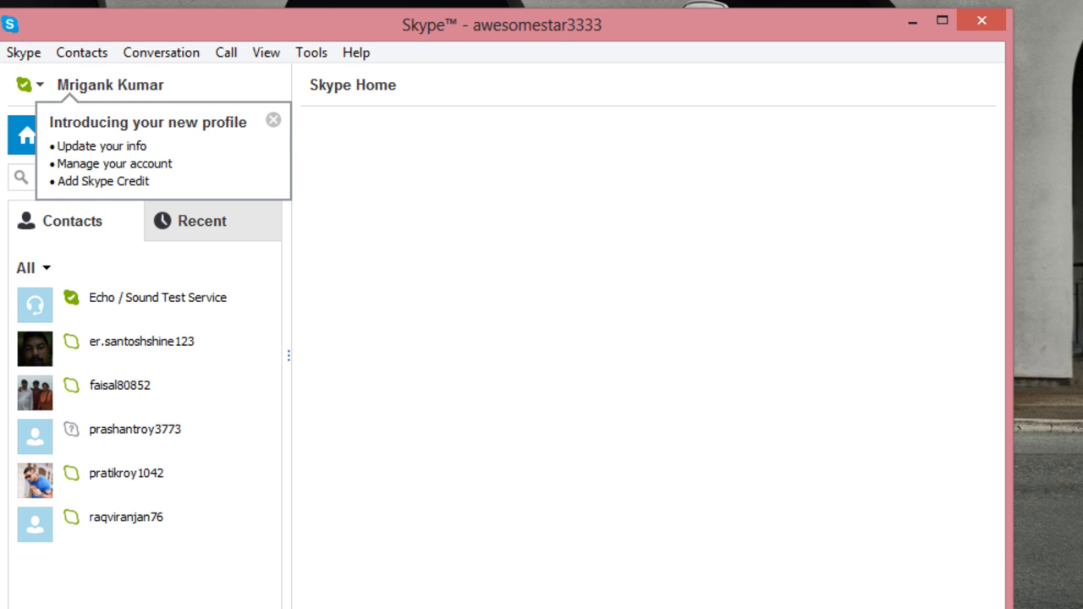
{"action": "left_click", "coordinate": [110, 84]}
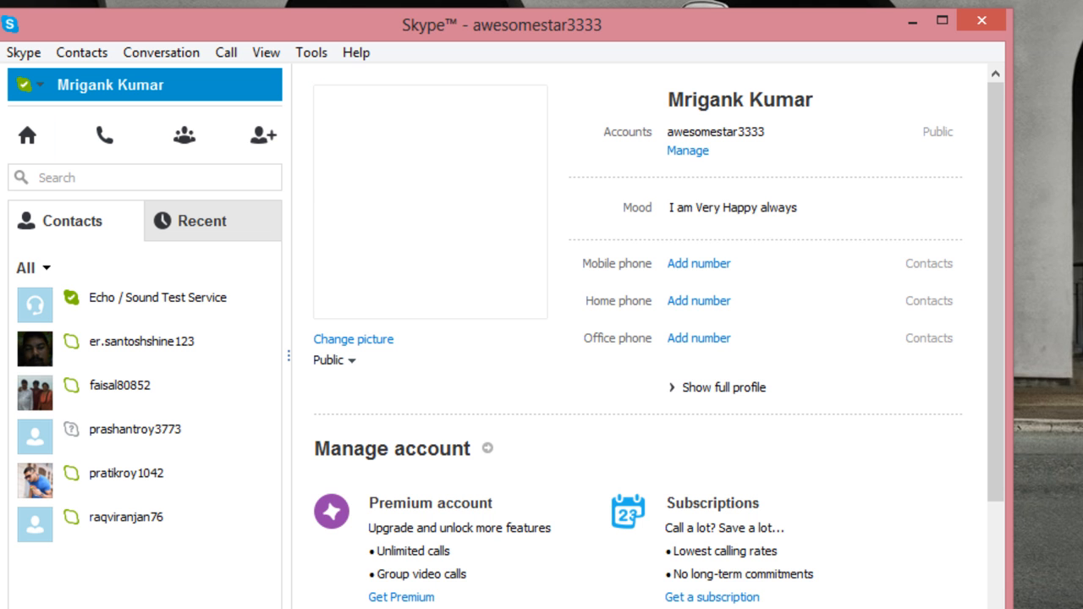
{"action": "scroll", "scroll_direction": "down", "scroll_amount": 3}
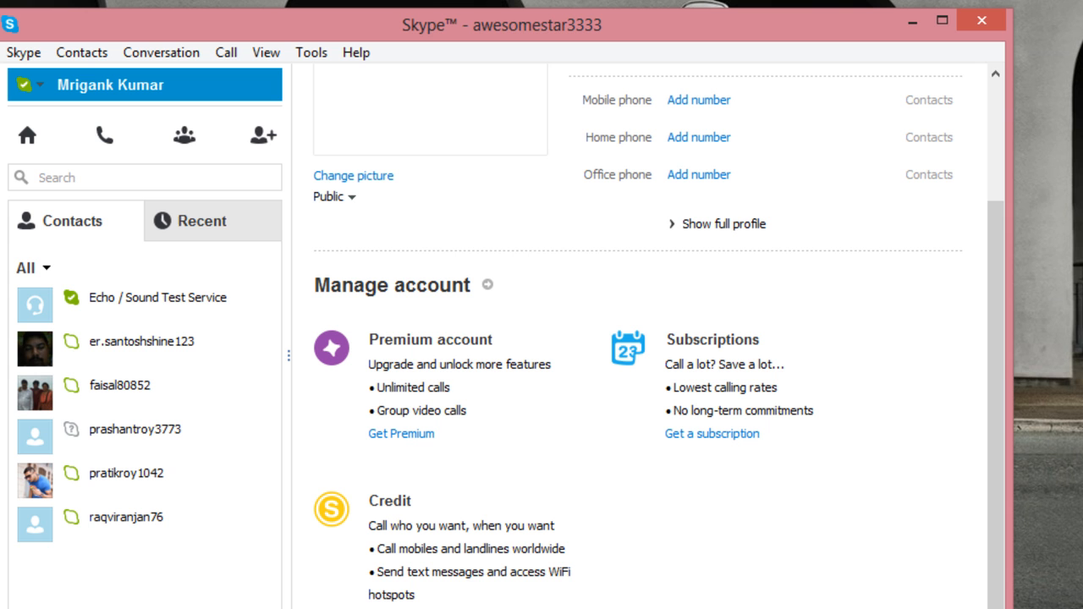